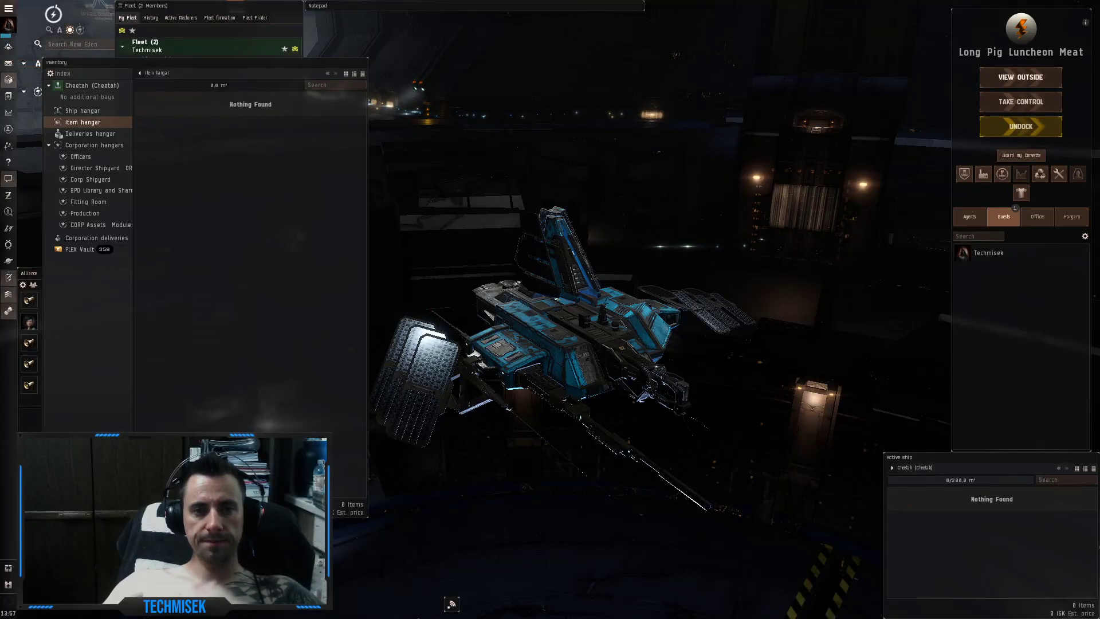
mouse_move(982, 173)
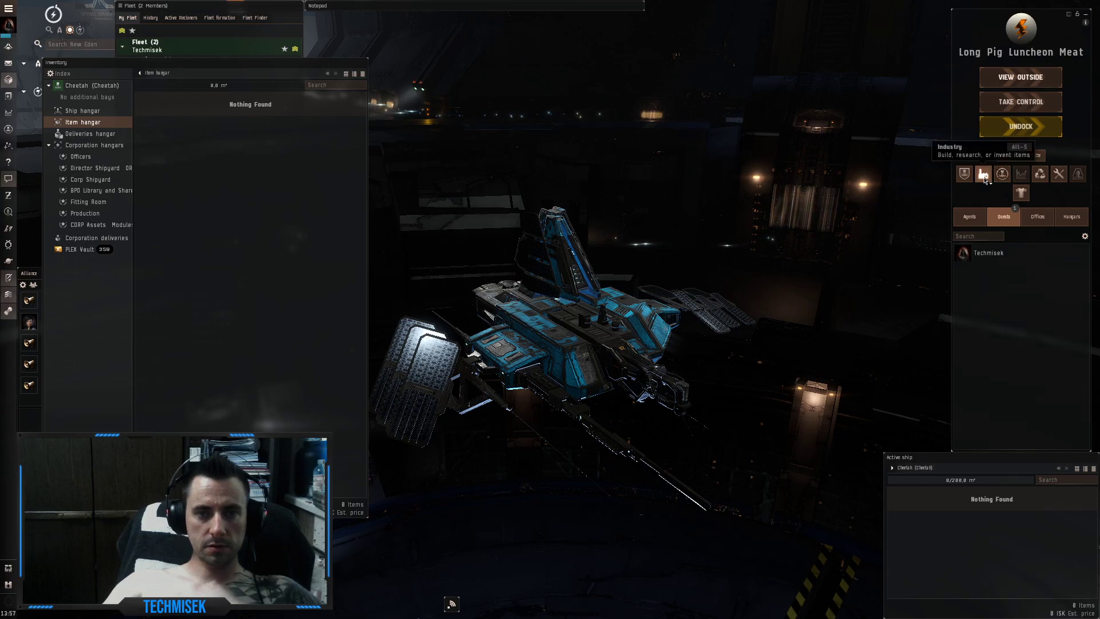
Show the Industry Jobs list with ten finished invention jobs ready for delivery at Roniko.
left_click(983, 174)
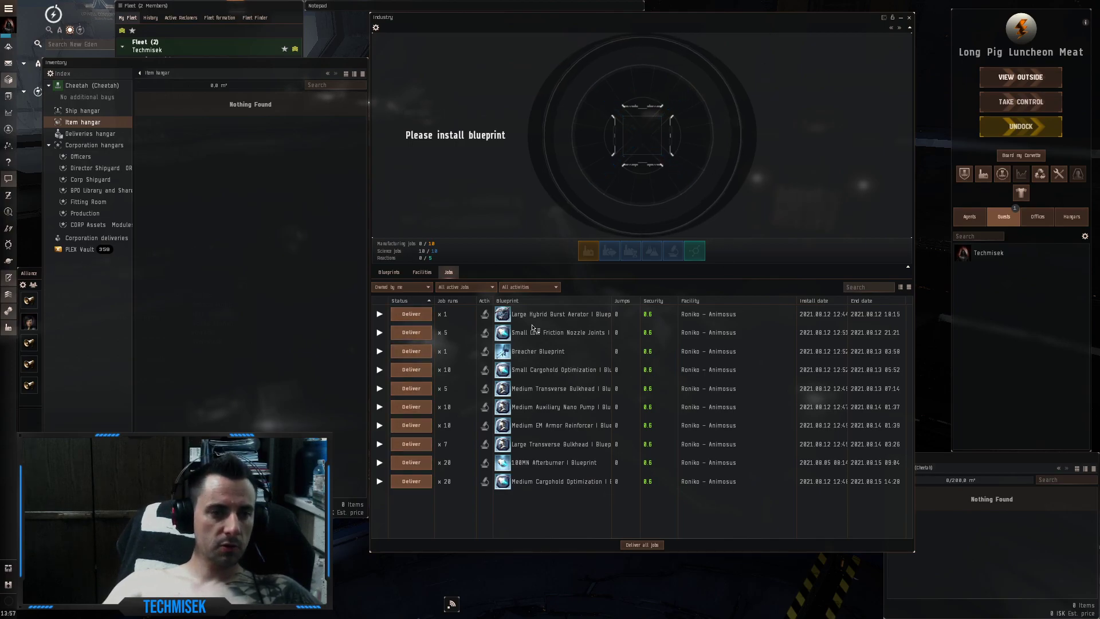
Deliver the Large Hybrid Burst Aerator job and review the resulting blueprint copy's info.
left_click(561, 314)
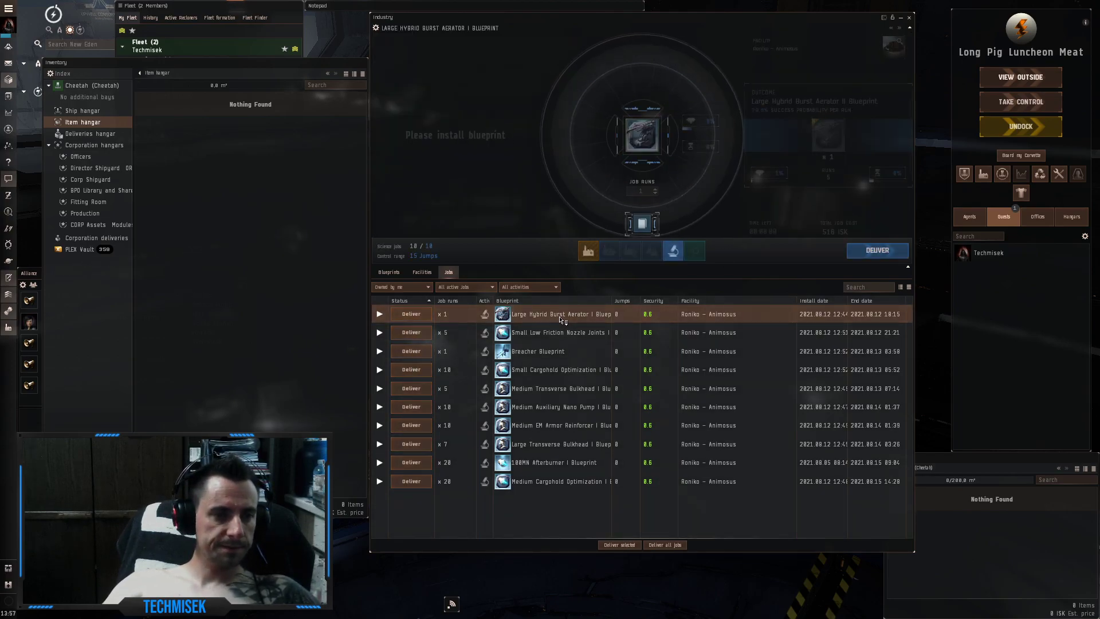
left_click(561, 314)
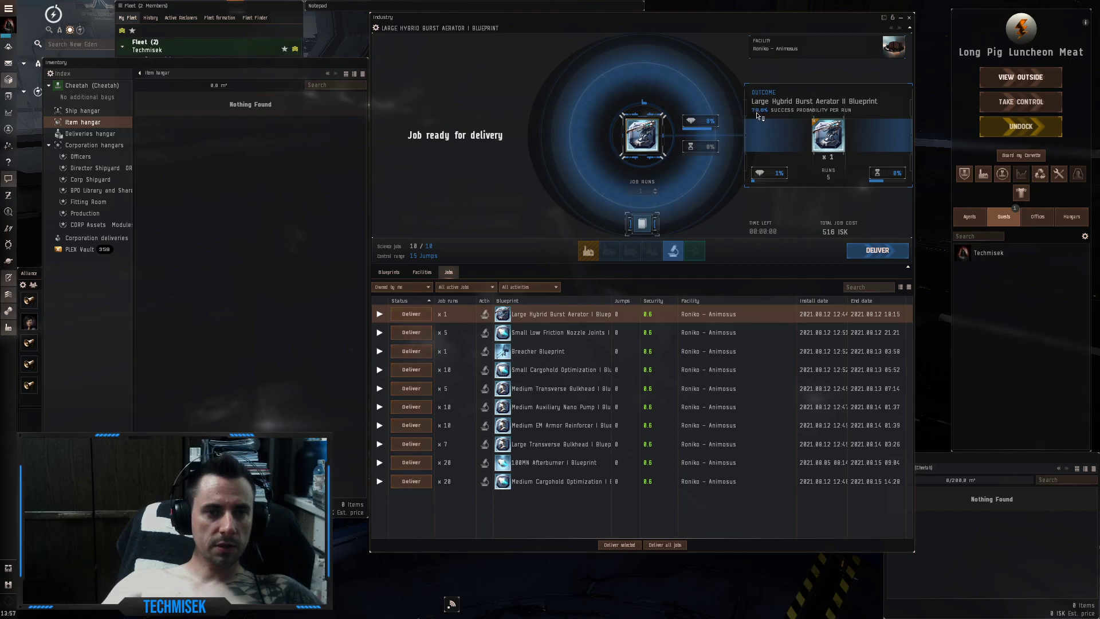
mouse_move(757, 110)
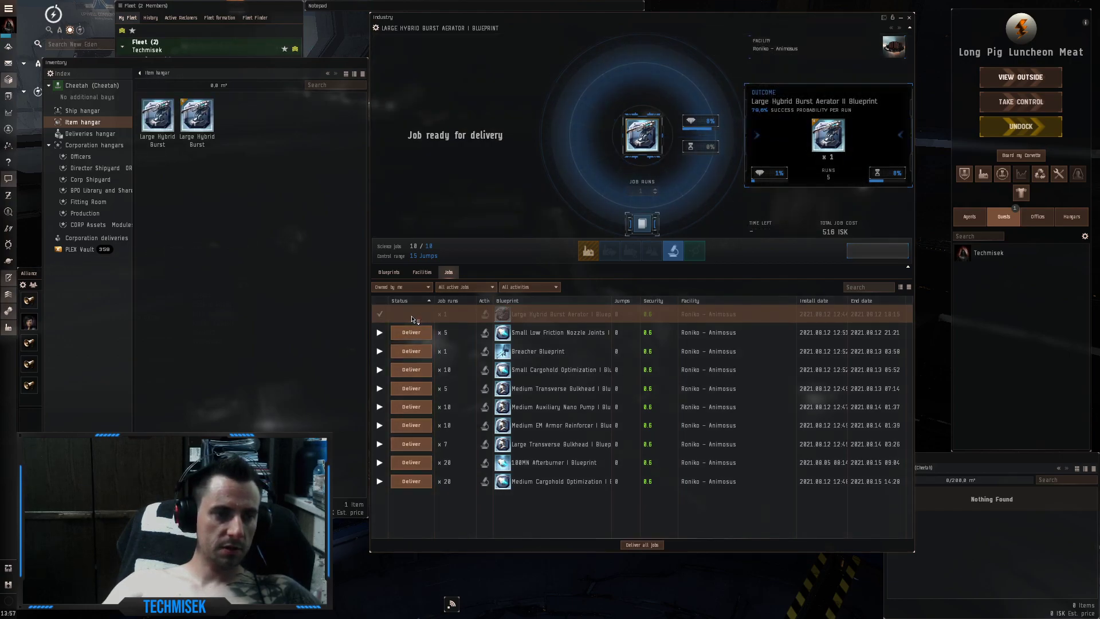
left_click(410, 314)
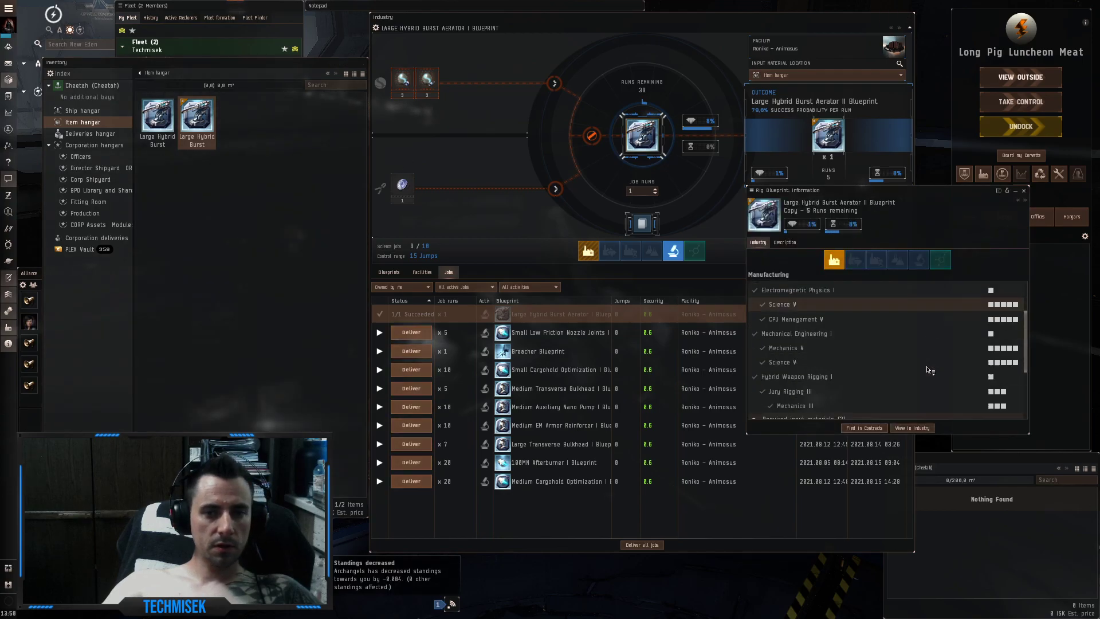
scroll("down", 3)
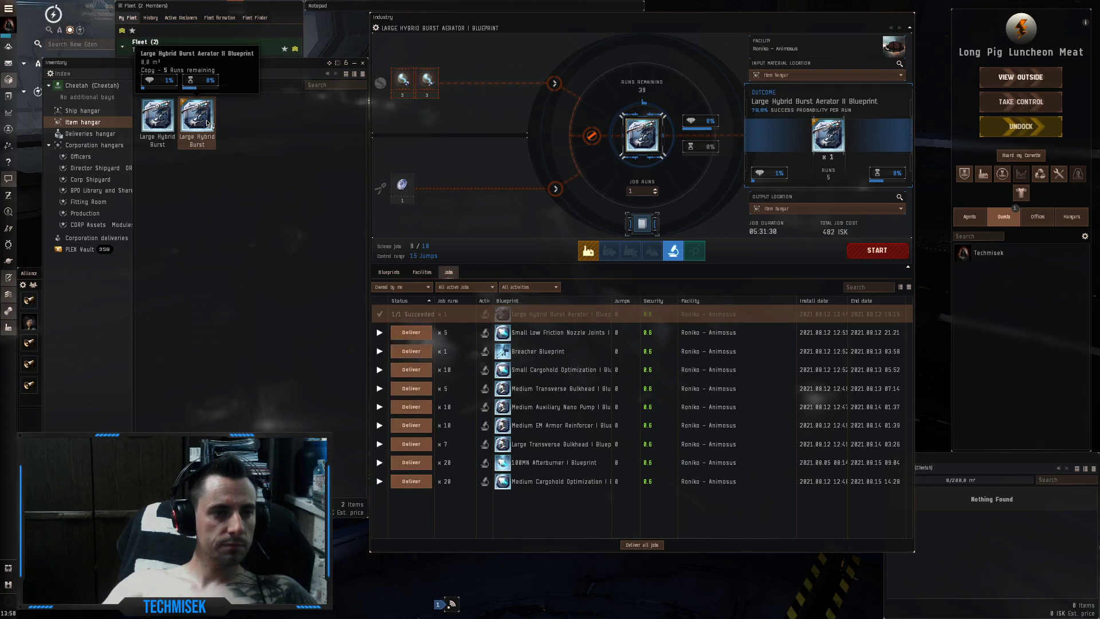
left_click(562, 333)
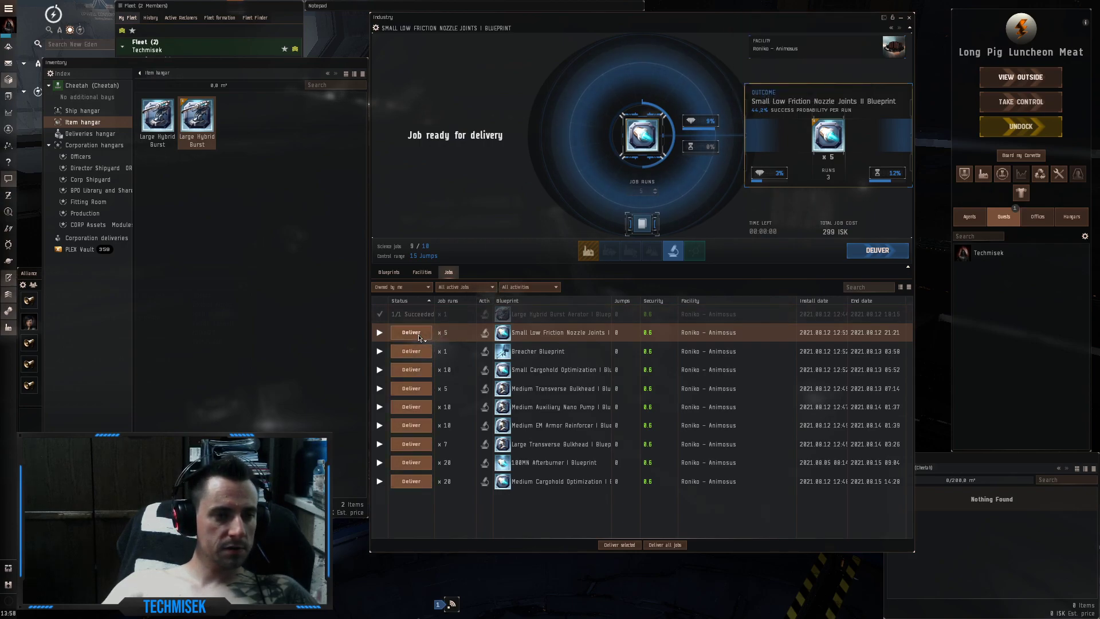
Deliver the Small Low Friction Nozzle Joints job, four of five runs succeeding.
left_click(410, 332)
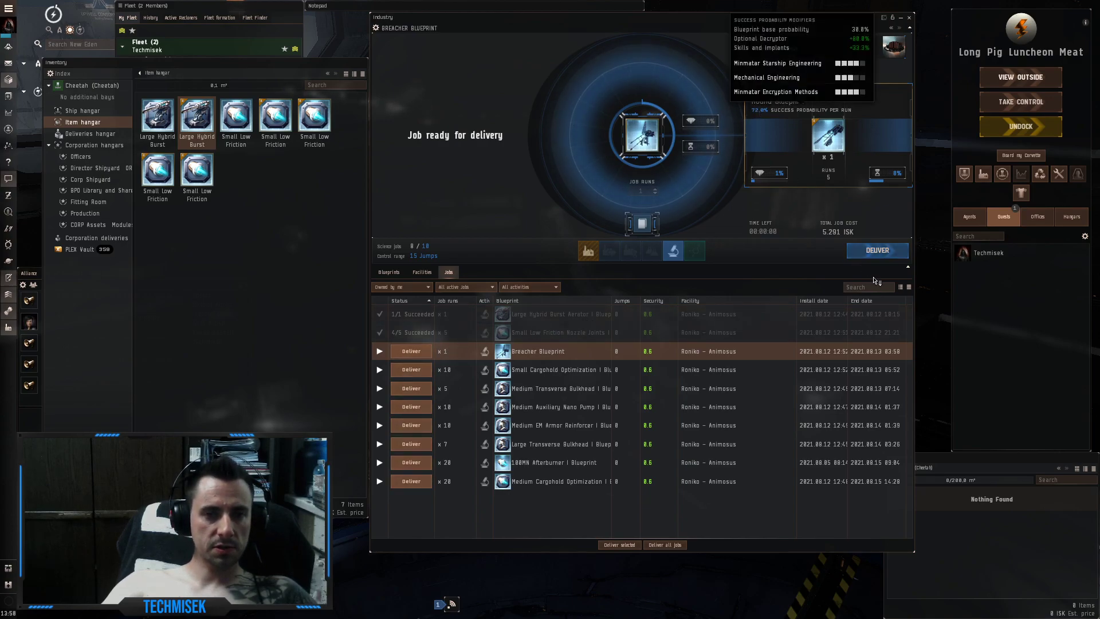
Deliver the Breacher invention job, yielding a Hound blueprint copy.
left_click(876, 250)
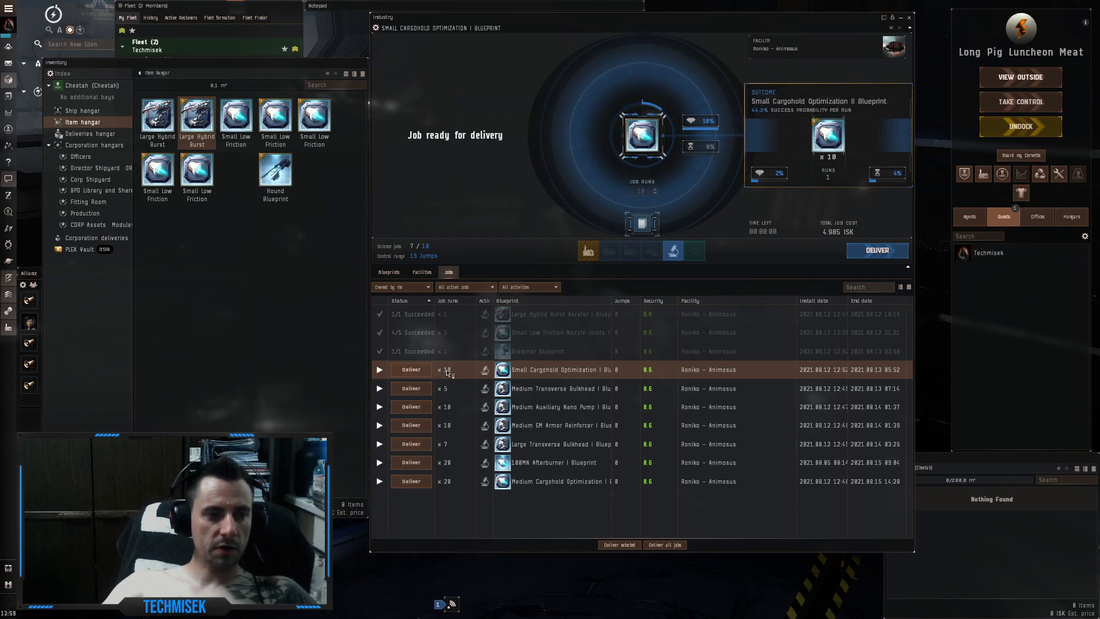
Deliver the Small Cargohold Optimization job, one of ten runs succeeding.
left_click(876, 250)
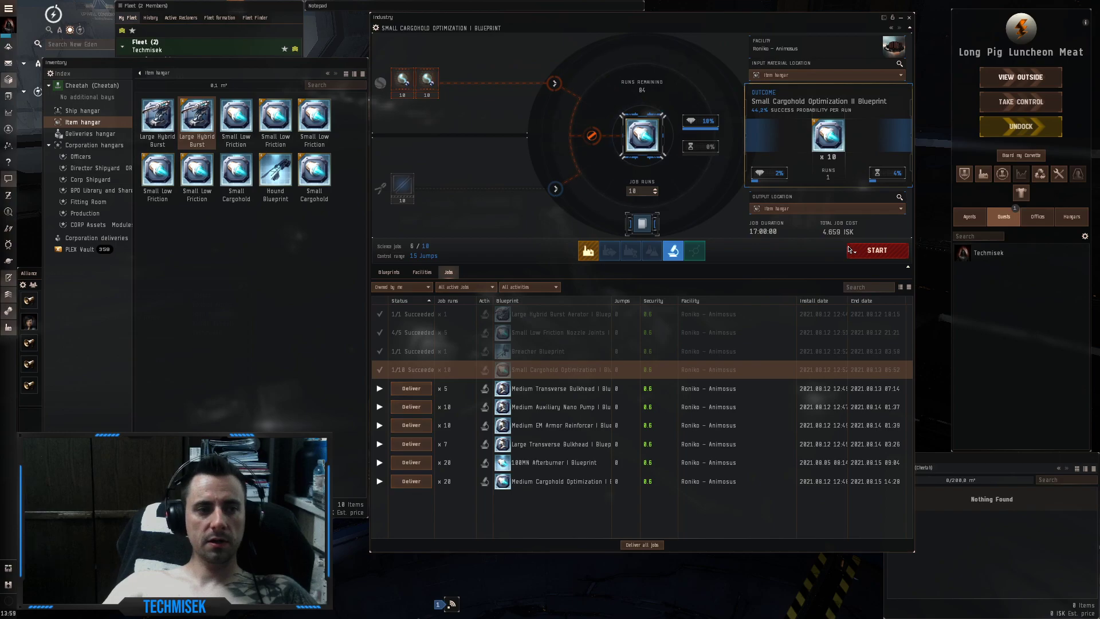
mouse_move(558, 371)
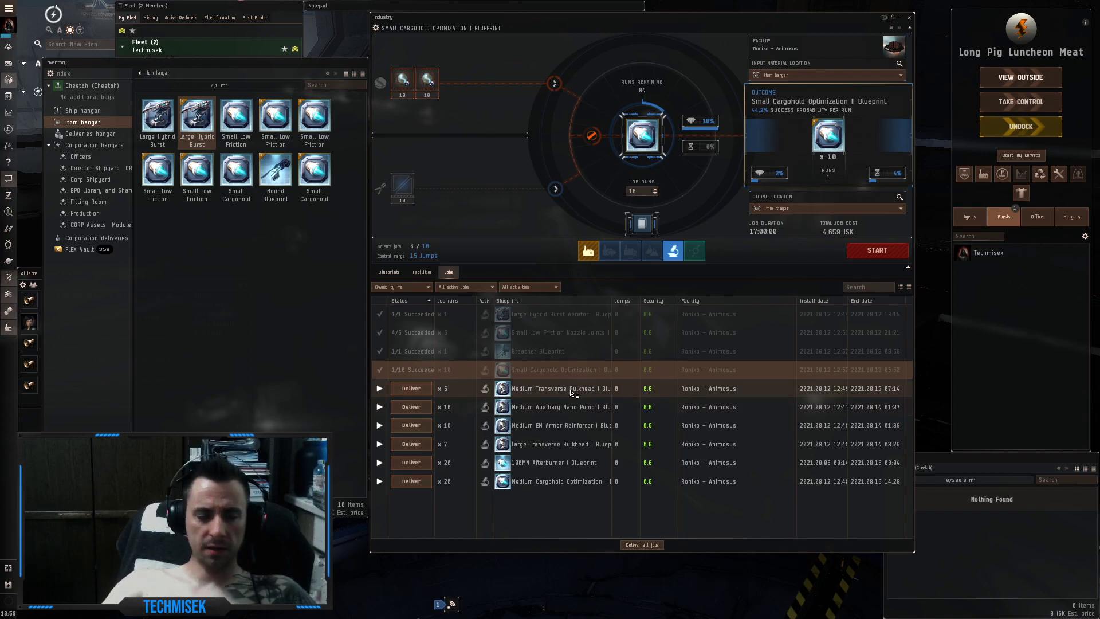
Deliver the Medium Transverse Bulkhead job, three of five runs succeeding.
left_click(561, 389)
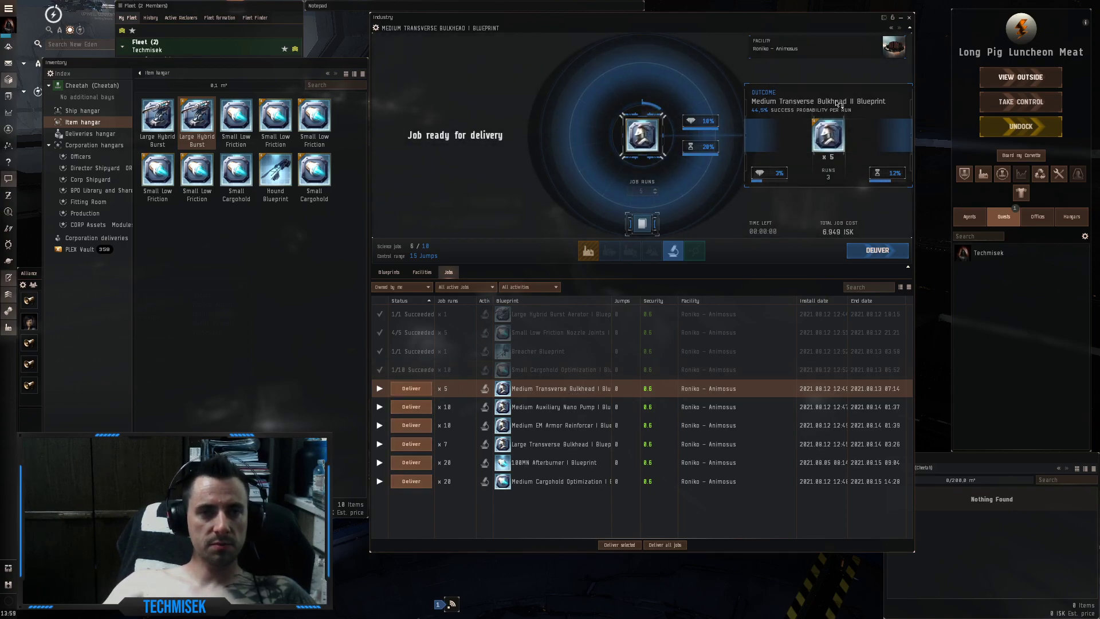
mouse_move(828, 138)
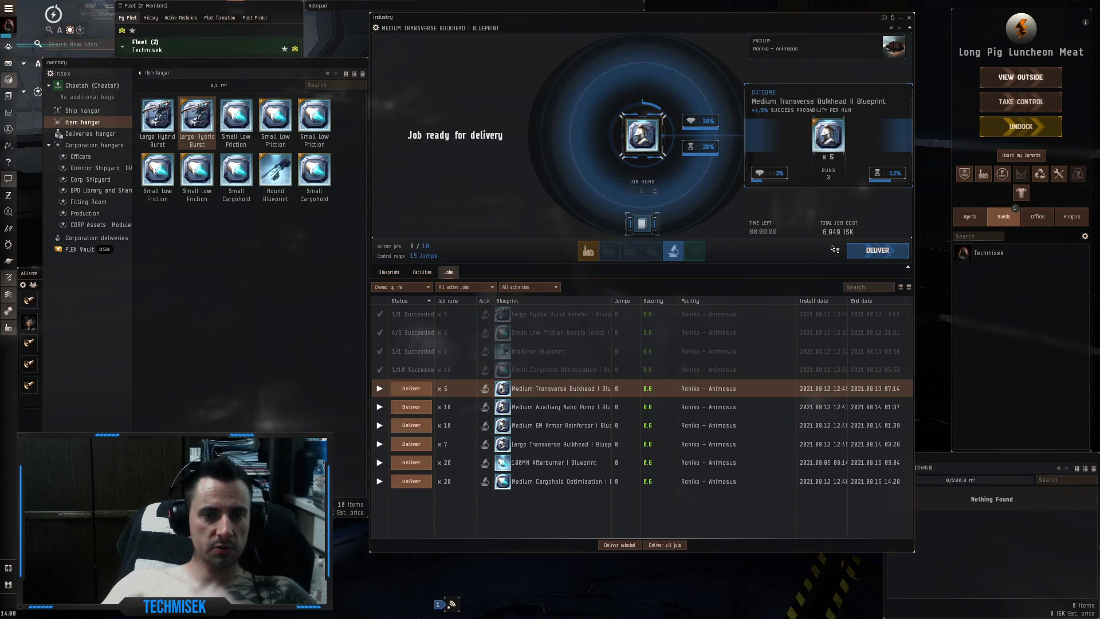
left_click(876, 249)
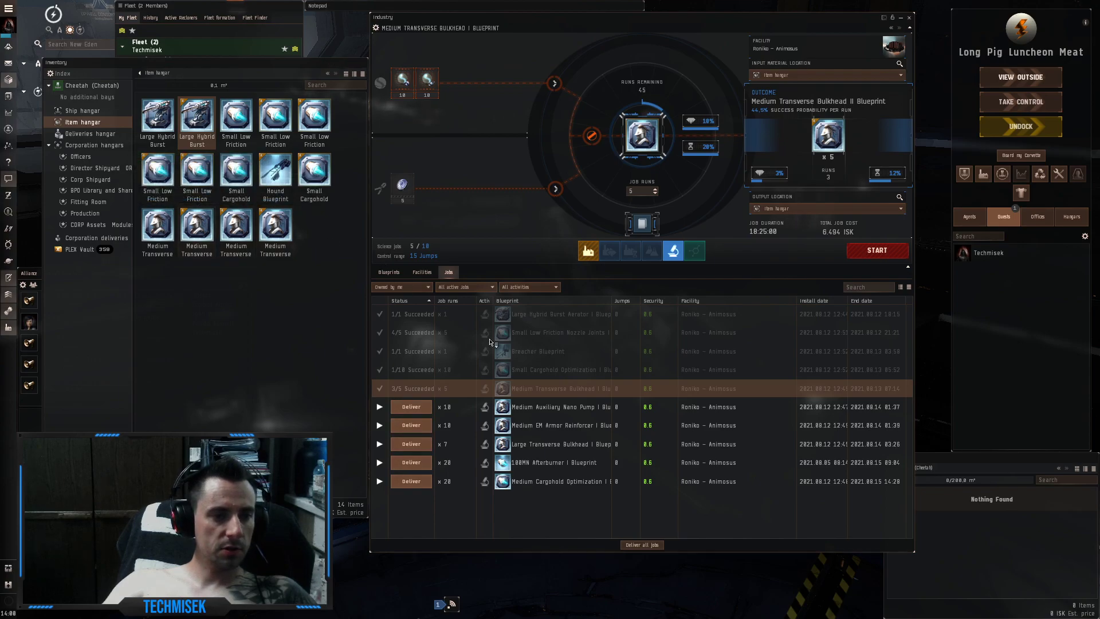
left_click(561, 405)
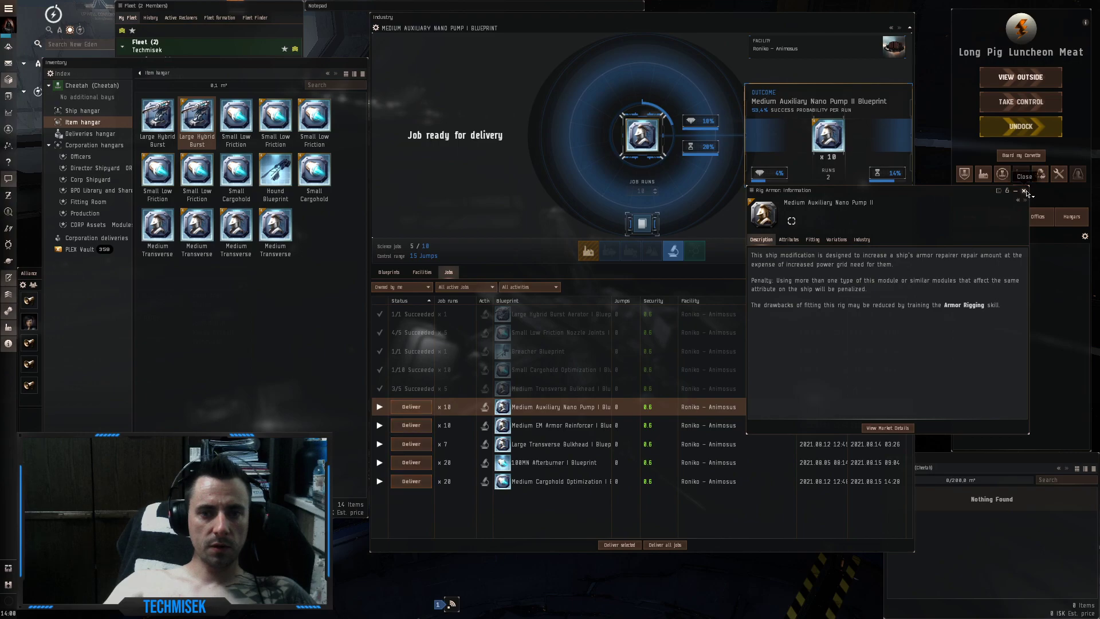
Deliver the Medium Auxiliary Nano Pump job, five of ten runs succeeding.
left_click(1024, 190)
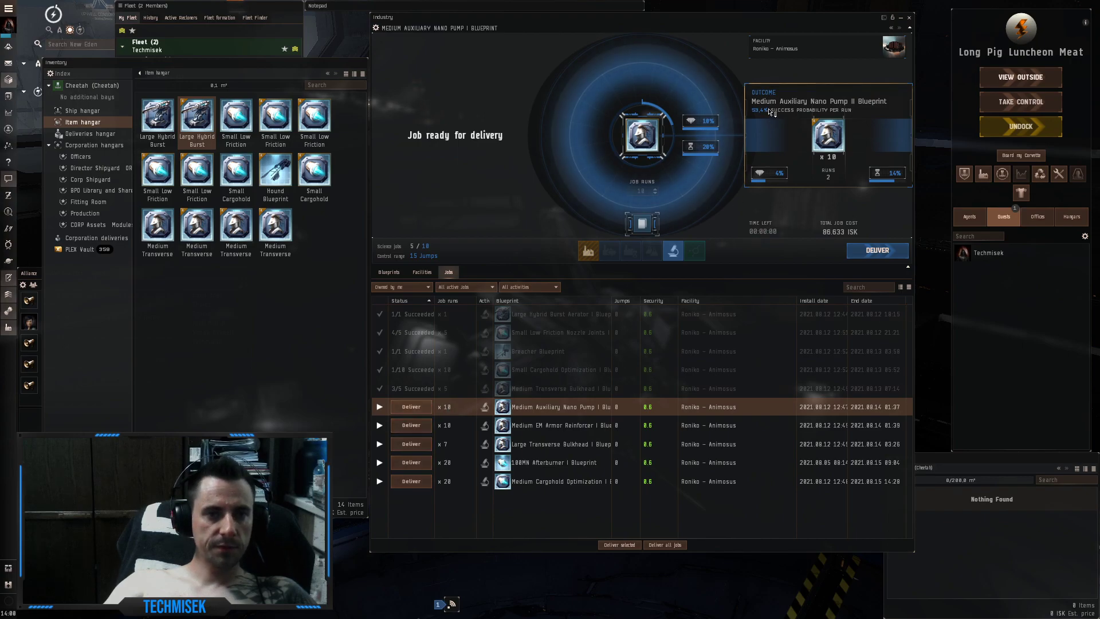
mouse_move(771, 110)
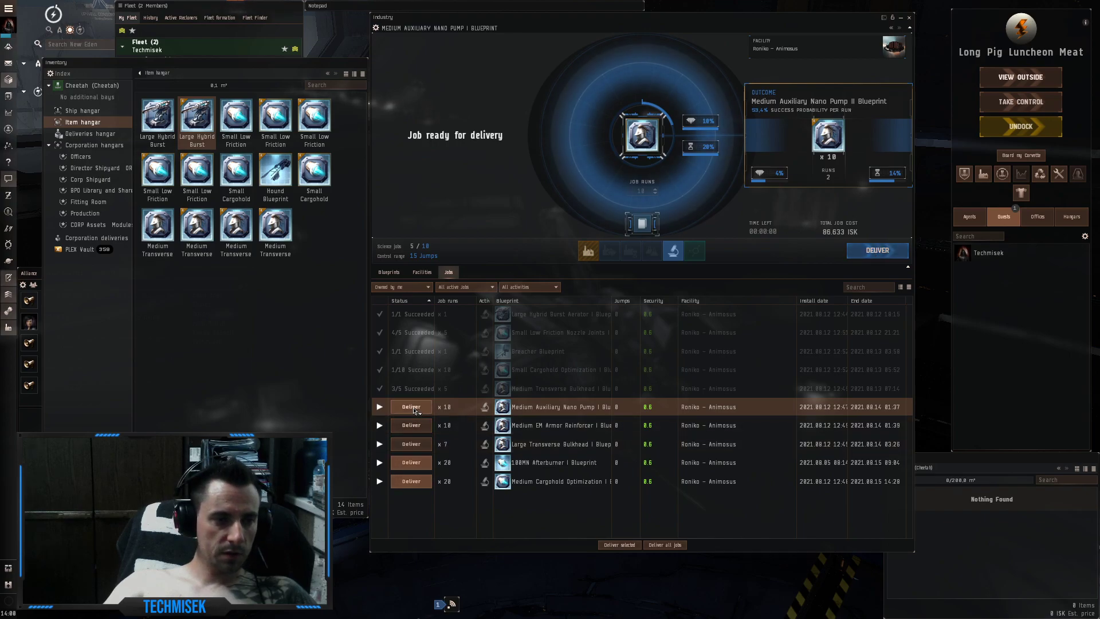
left_click(410, 406)
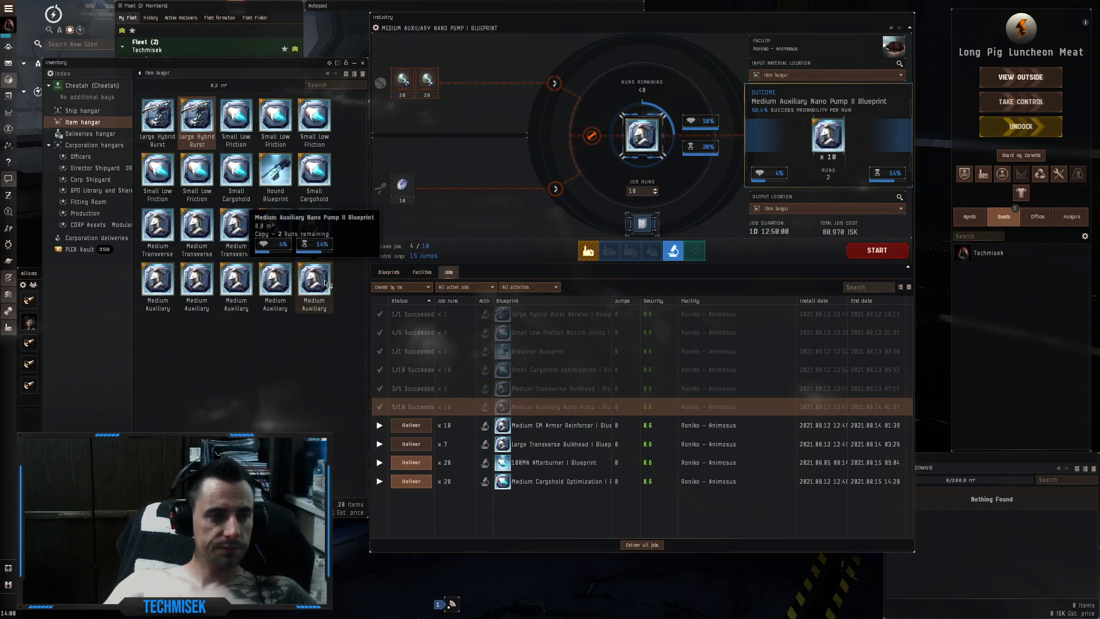
mouse_move(305, 287)
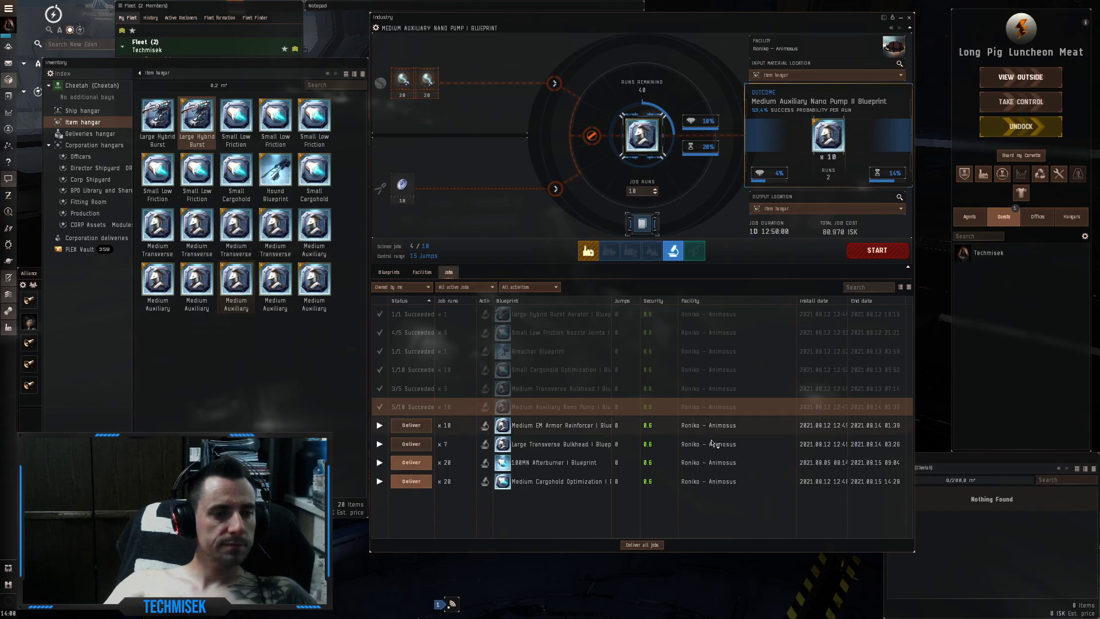
left_click(557, 425)
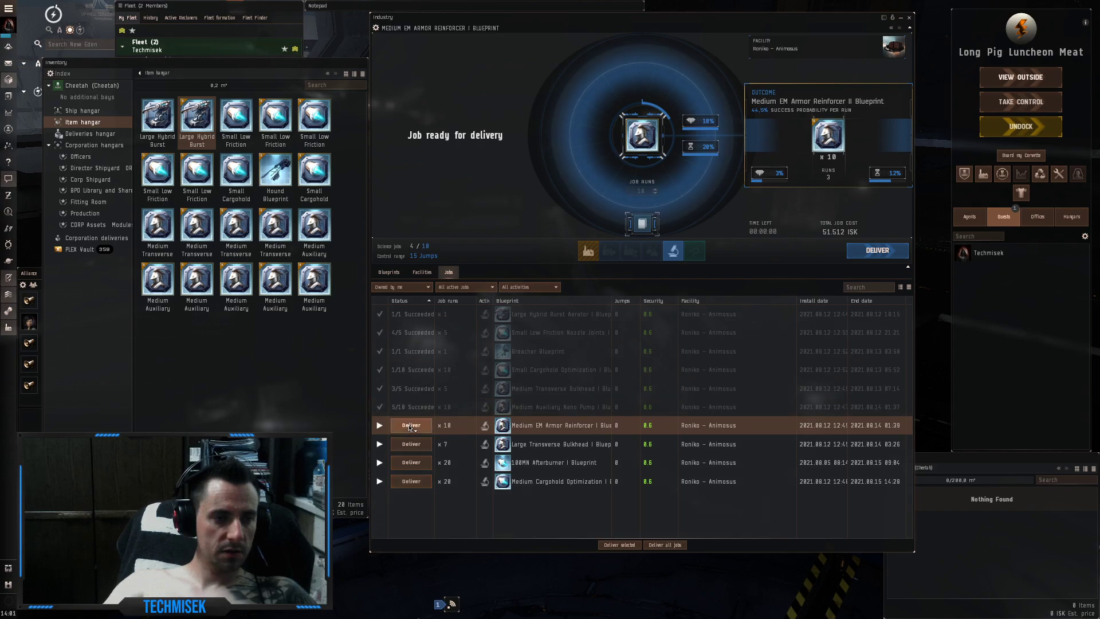
Deliver the Medium EM Armor Reinforcer job, eight of ten runs succeeding.
left_click(410, 424)
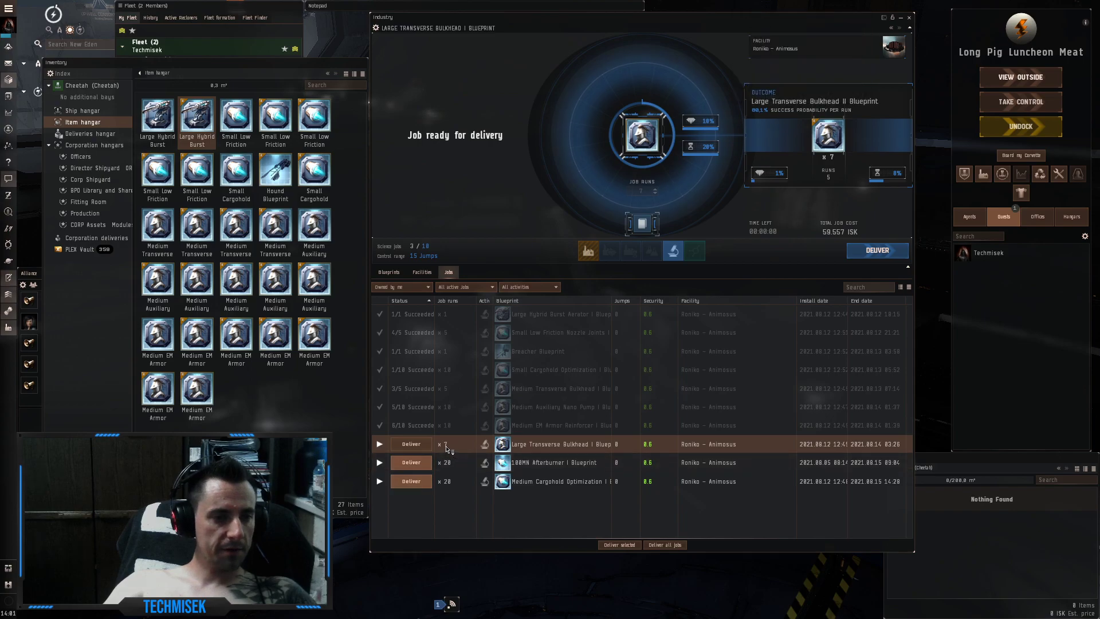
Deliver the Large Transverse Bulkhead job, all seven runs succeeding.
left_click(876, 251)
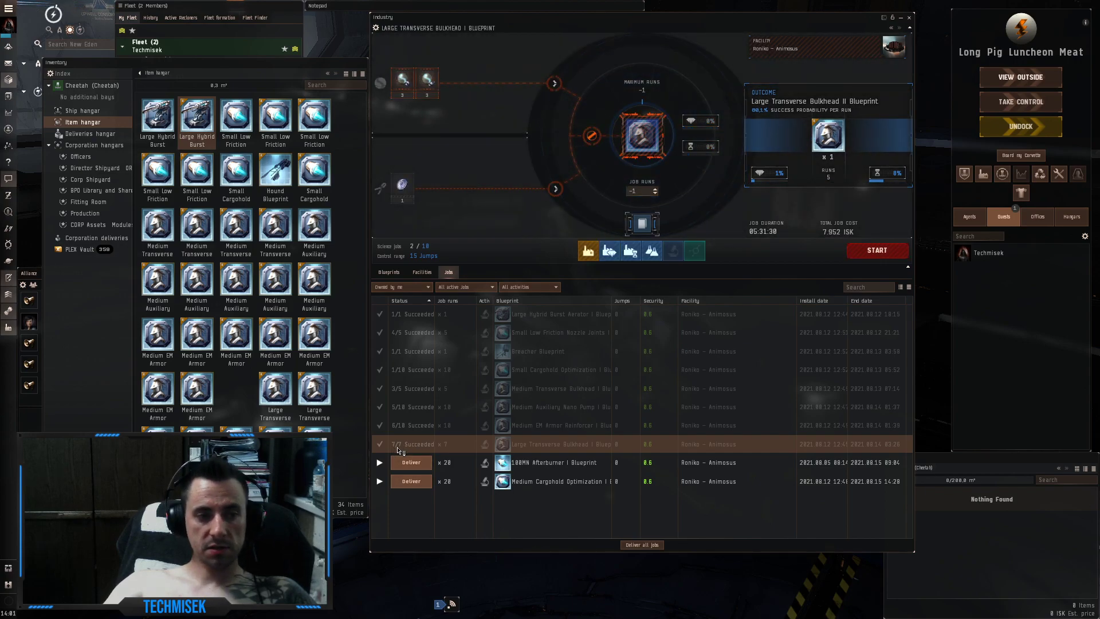
mouse_move(314, 389)
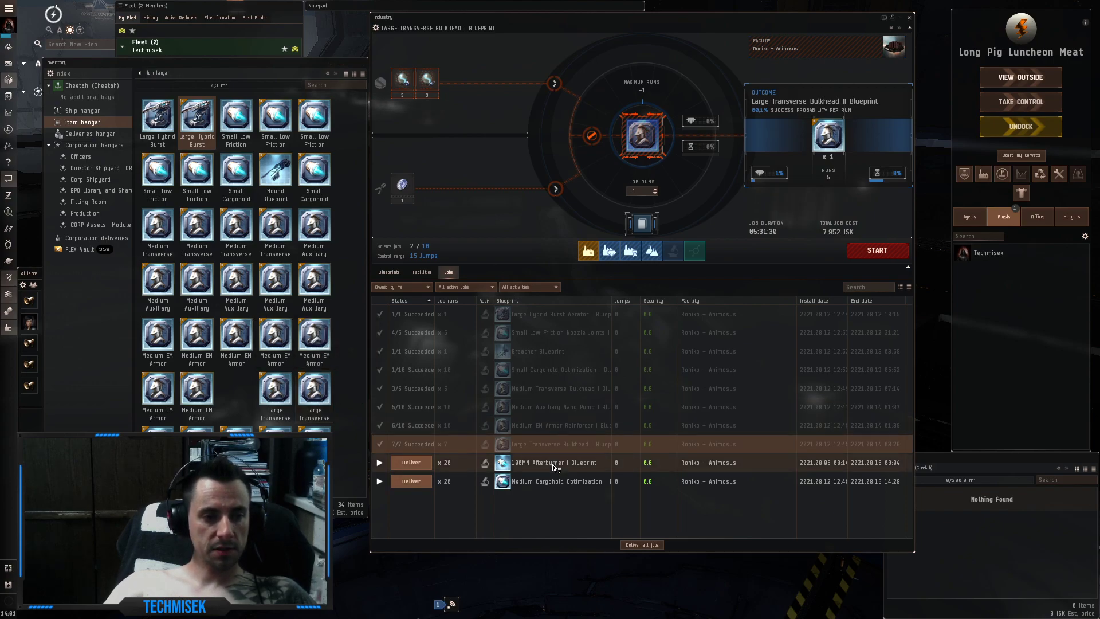
Deliver the 100MN Afterburner job, eight of twenty runs succeeding.
left_click(555, 462)
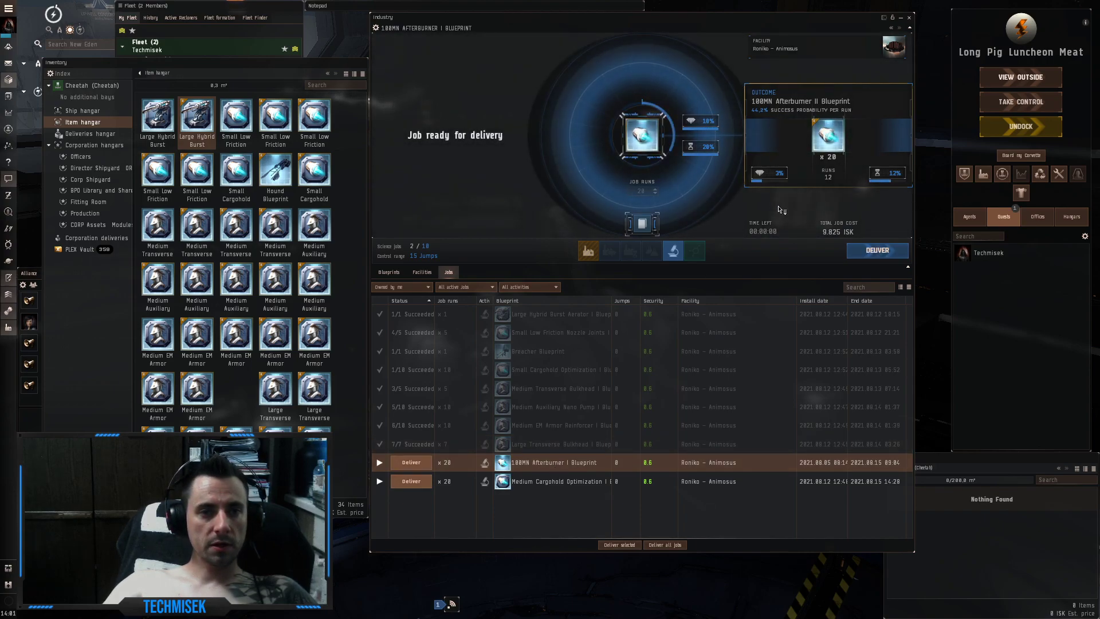
mouse_move(785, 110)
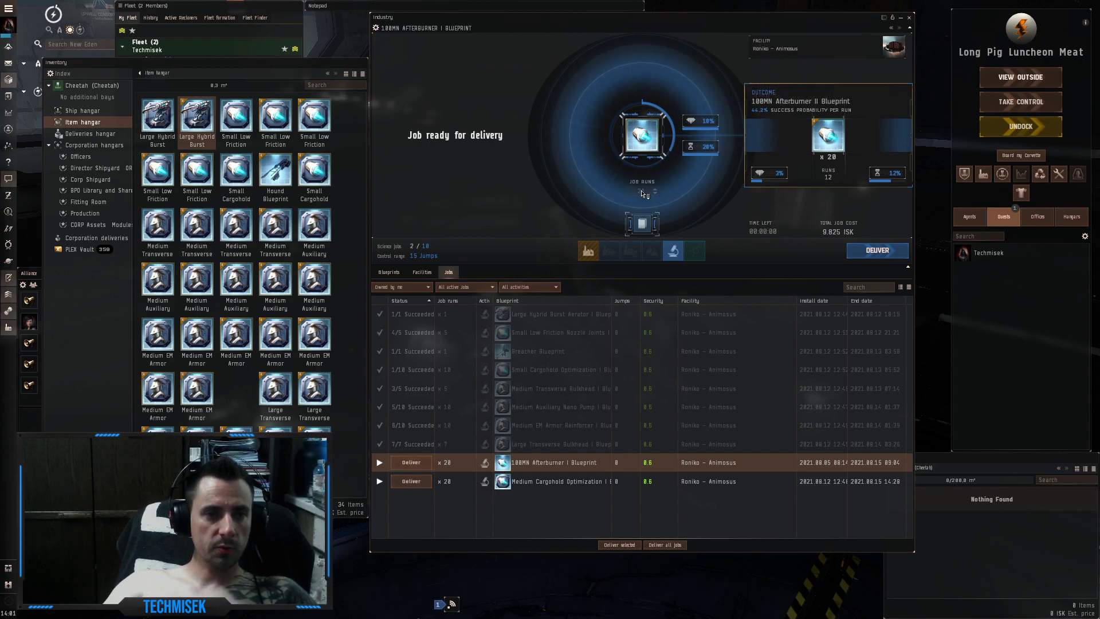
left_click(410, 461)
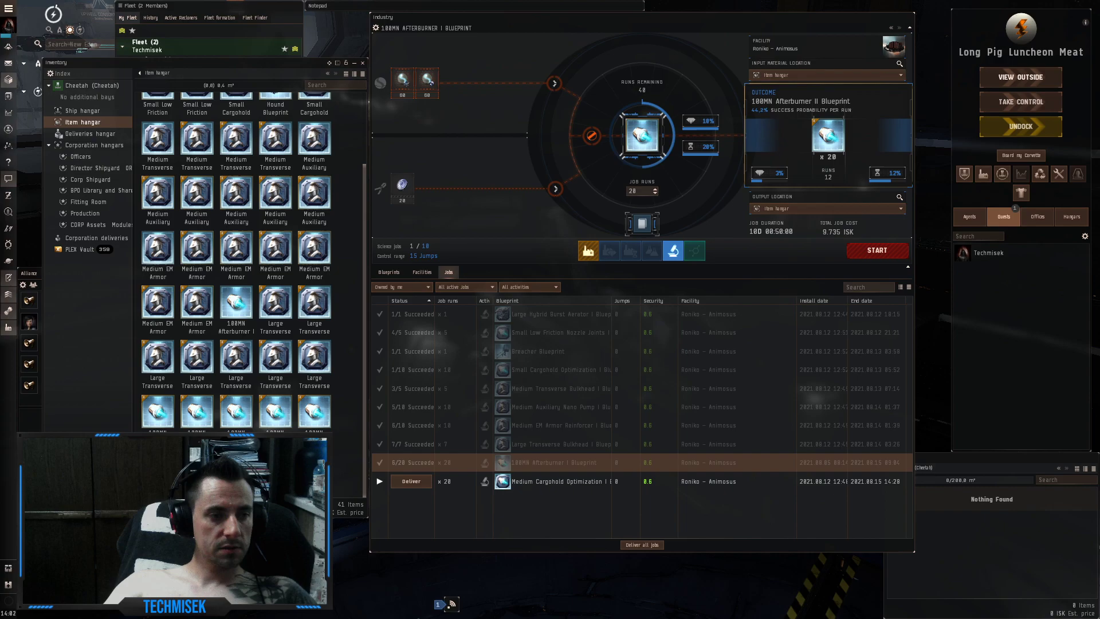
mouse_move(313, 413)
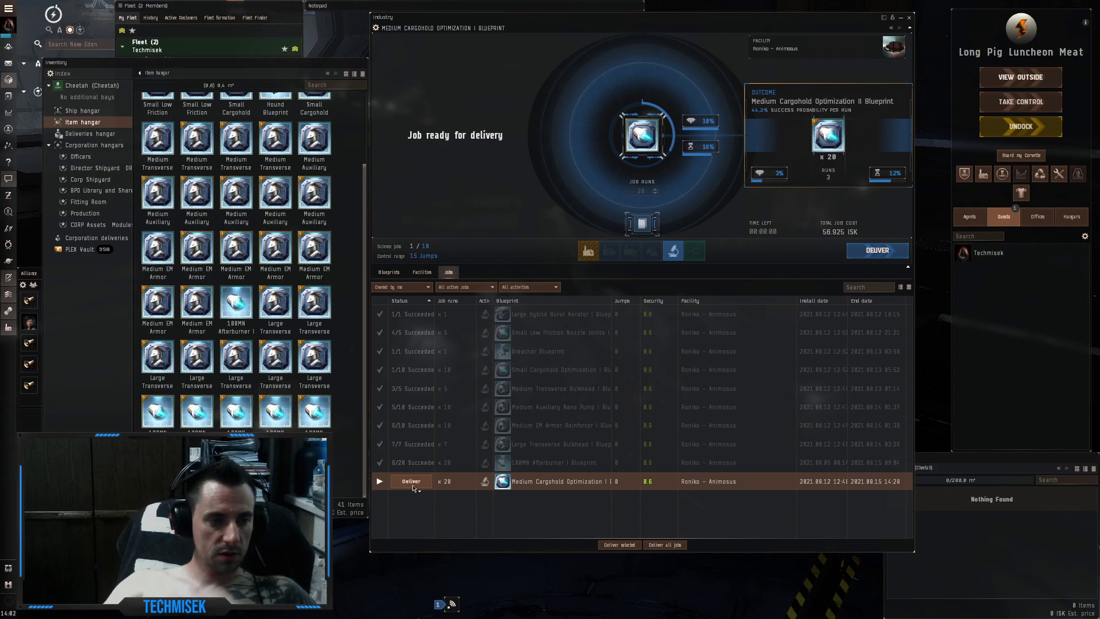
Deliver the Medium Cargohold Optimization invention job, completing collection of all ten jobs.
left_click(410, 479)
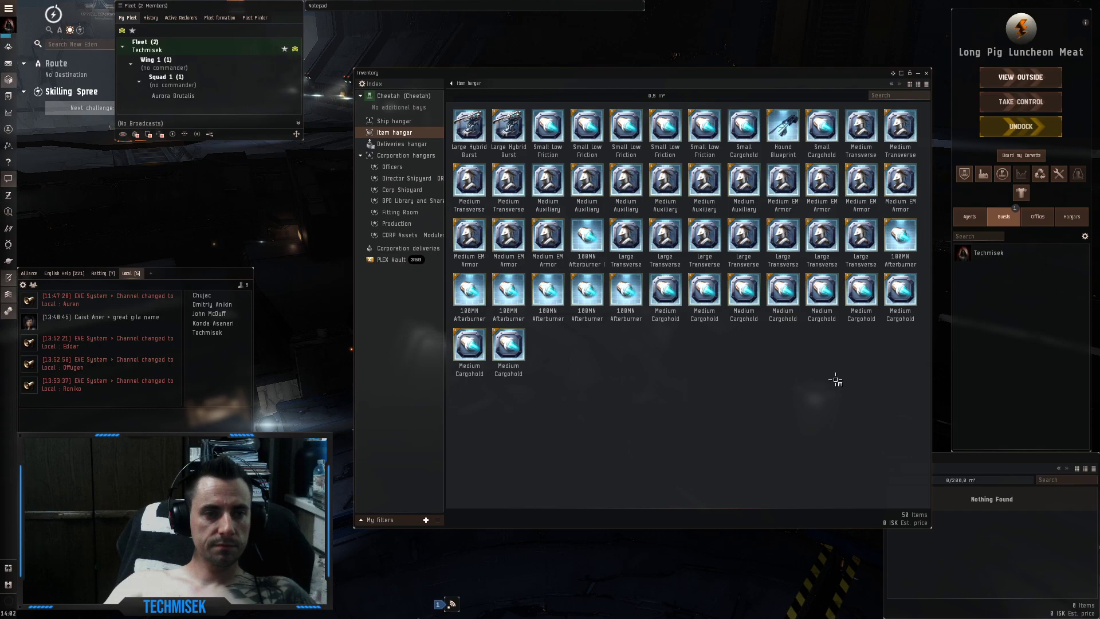
right_click(703, 242)
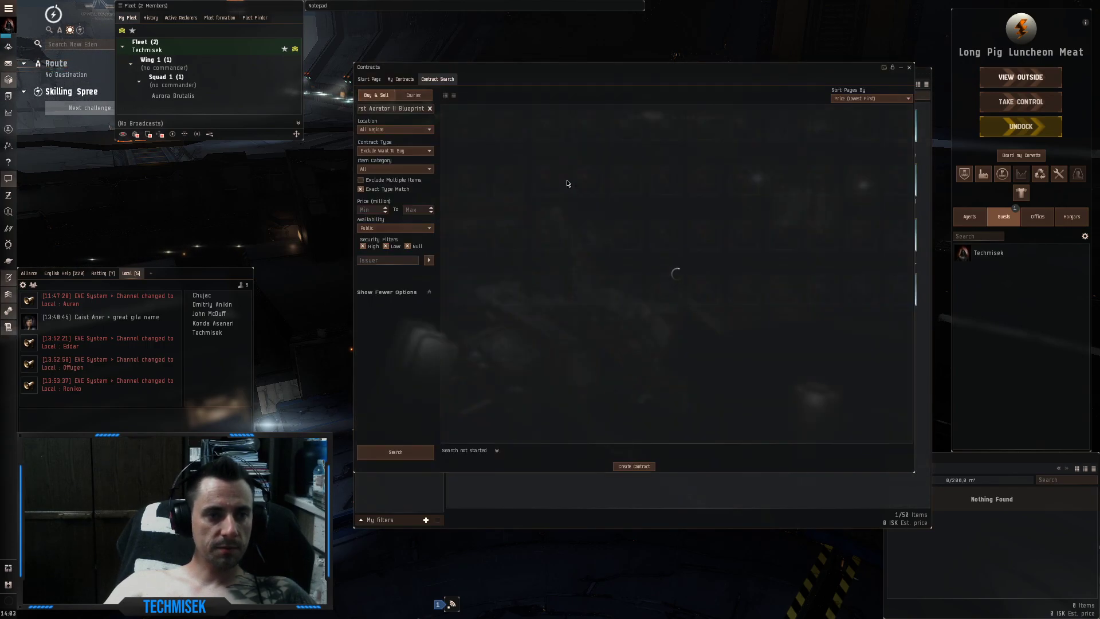
left_click(394, 451)
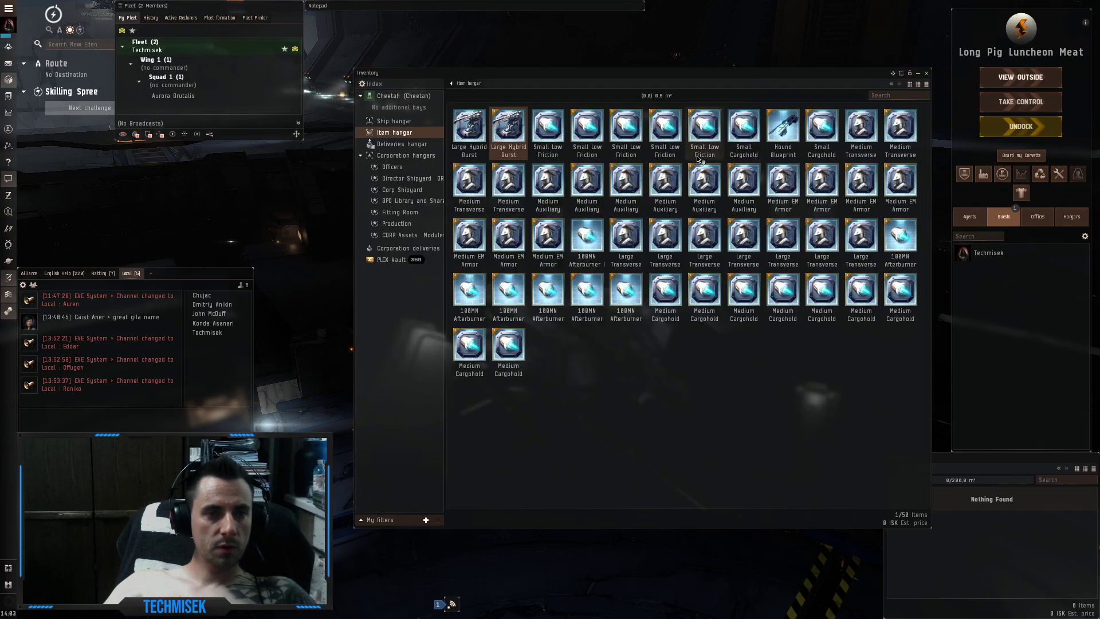
right_click(586, 126)
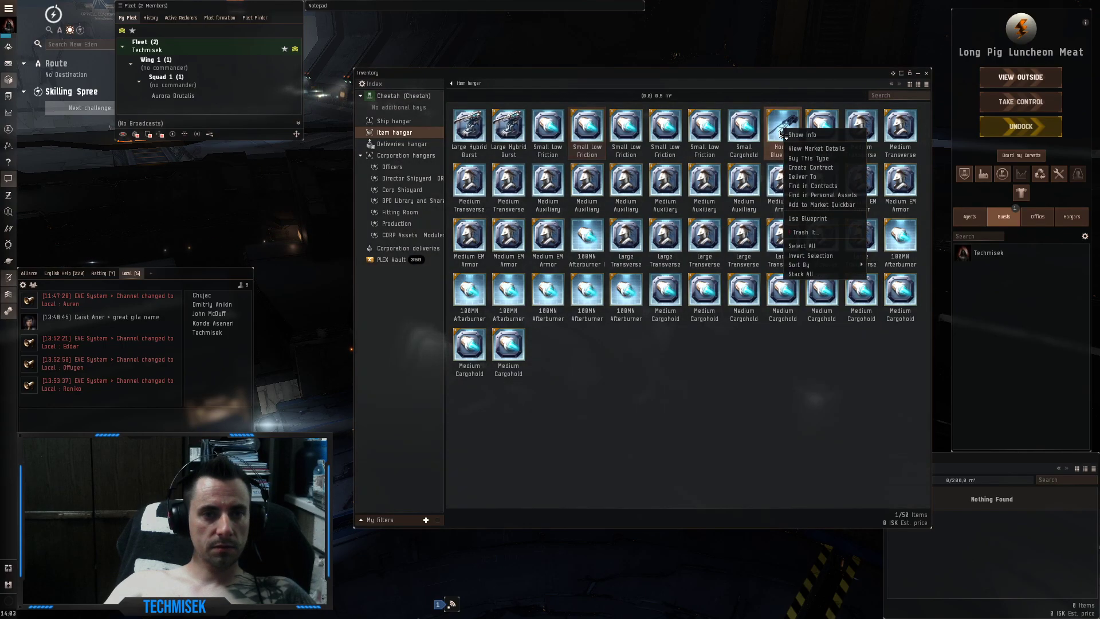
left_click(811, 185)
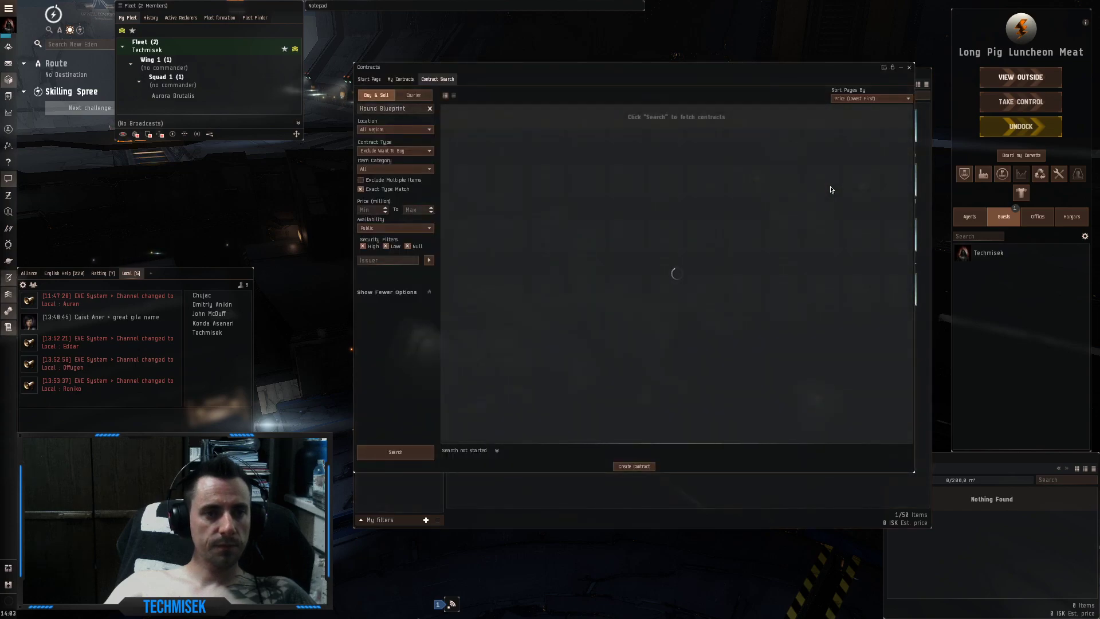
left_click(394, 451)
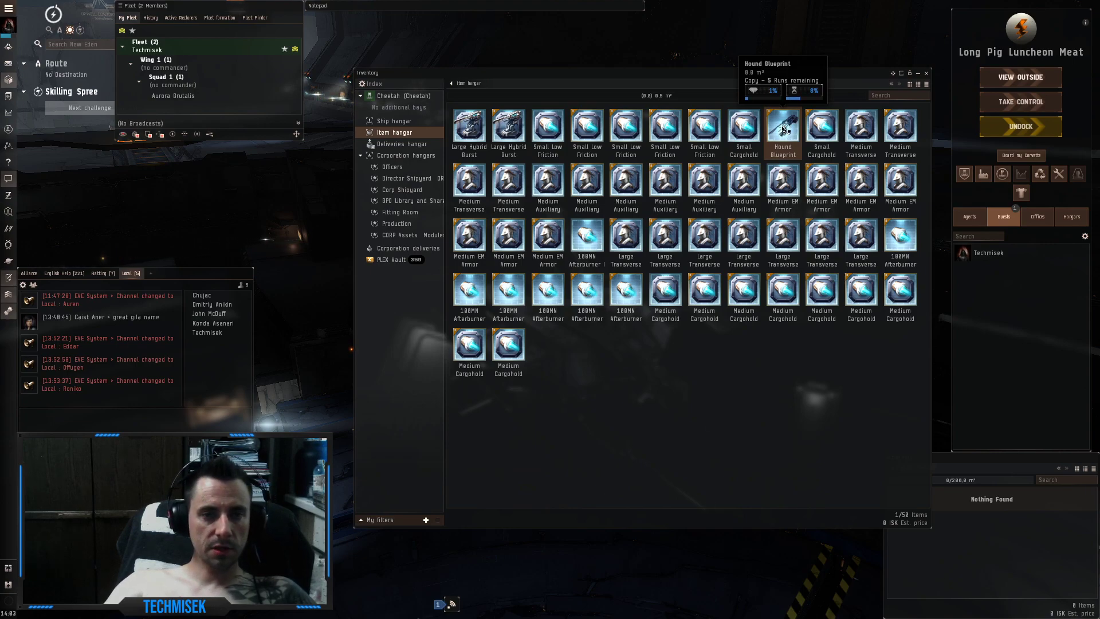
mouse_move(900, 132)
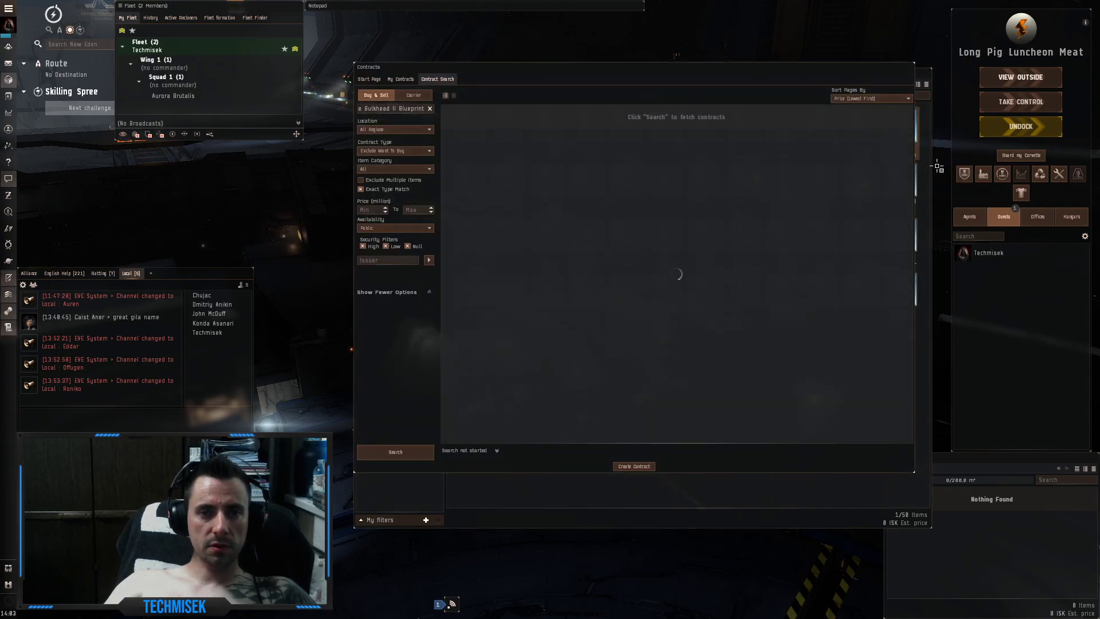
left_click(394, 451)
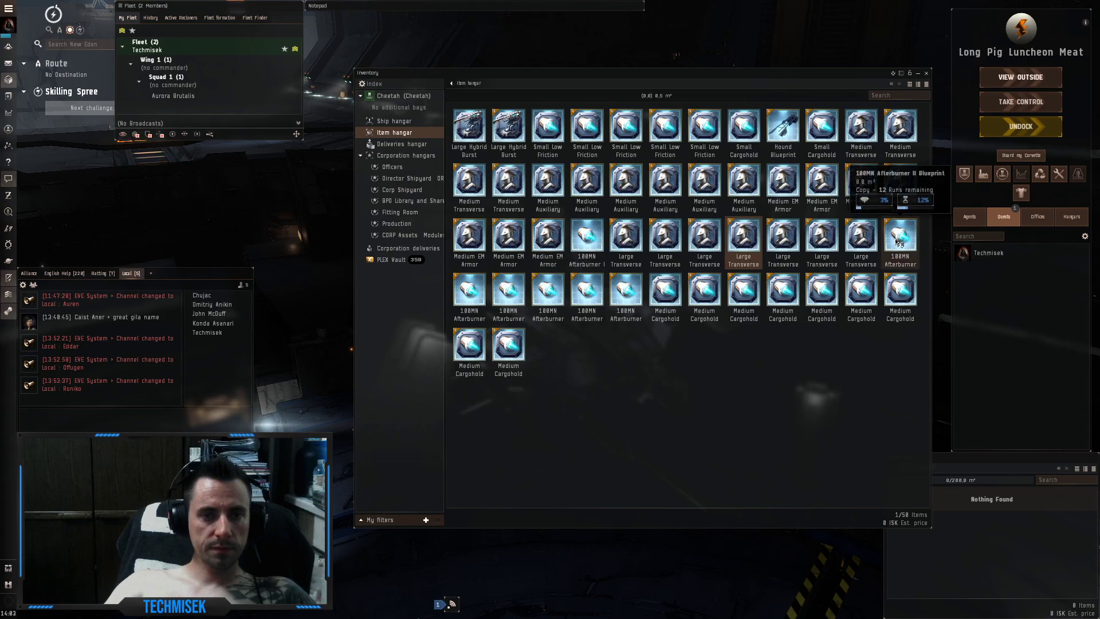
right_click(900, 242)
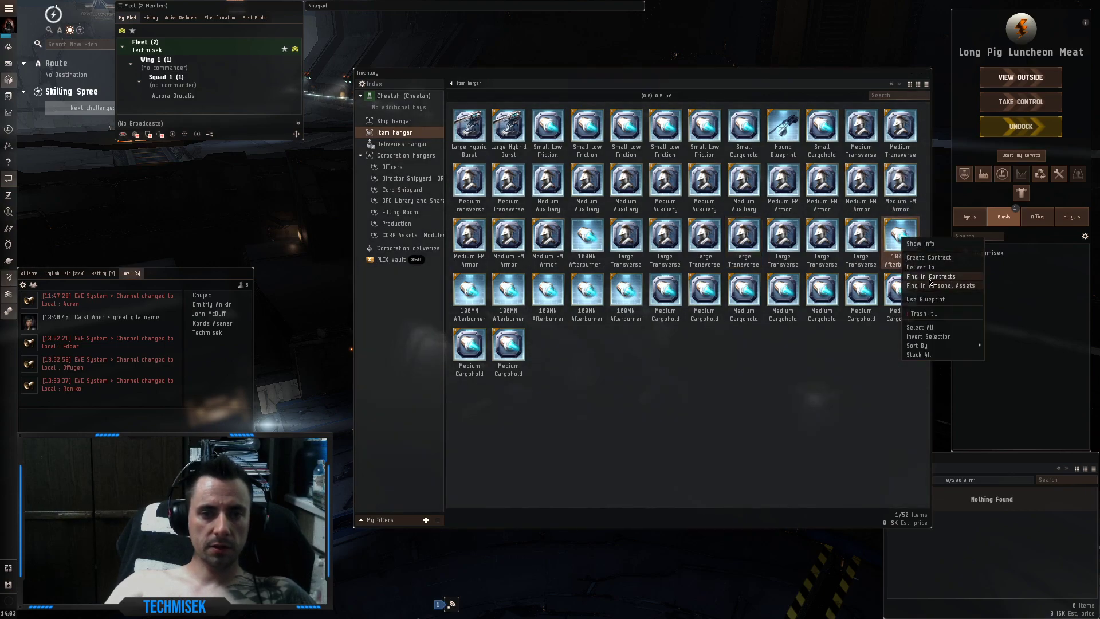
left_click(932, 276)
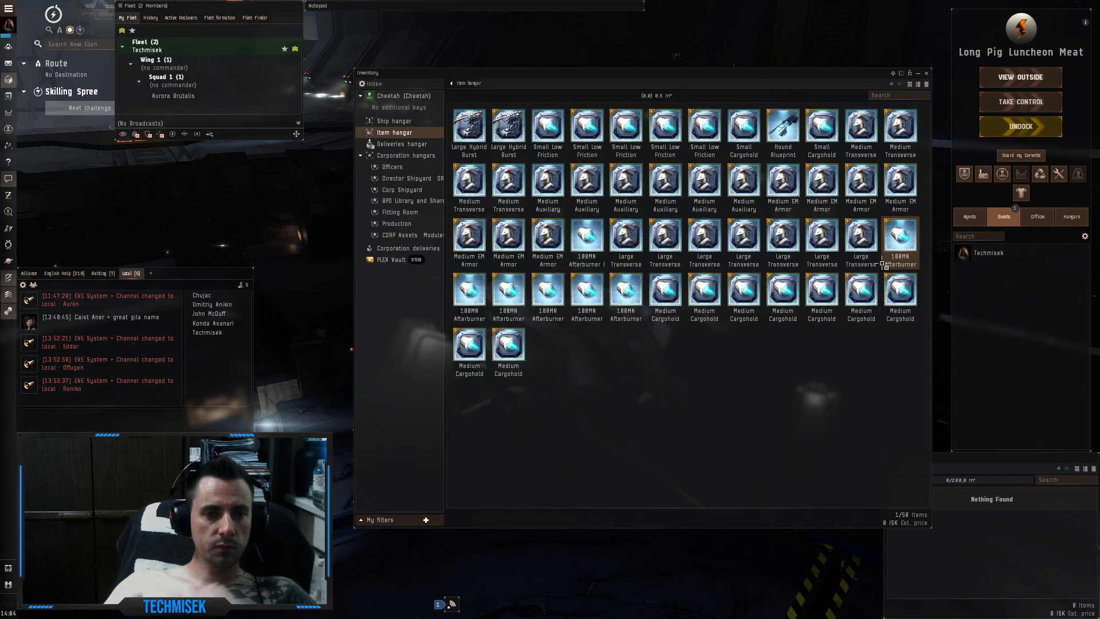
right_click(900, 238)
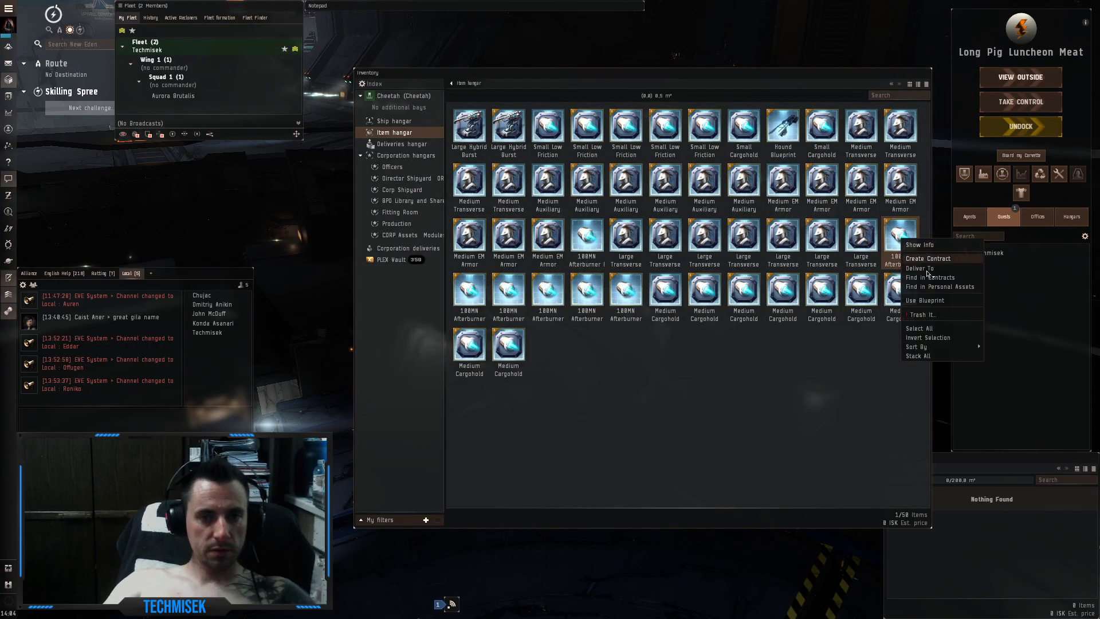